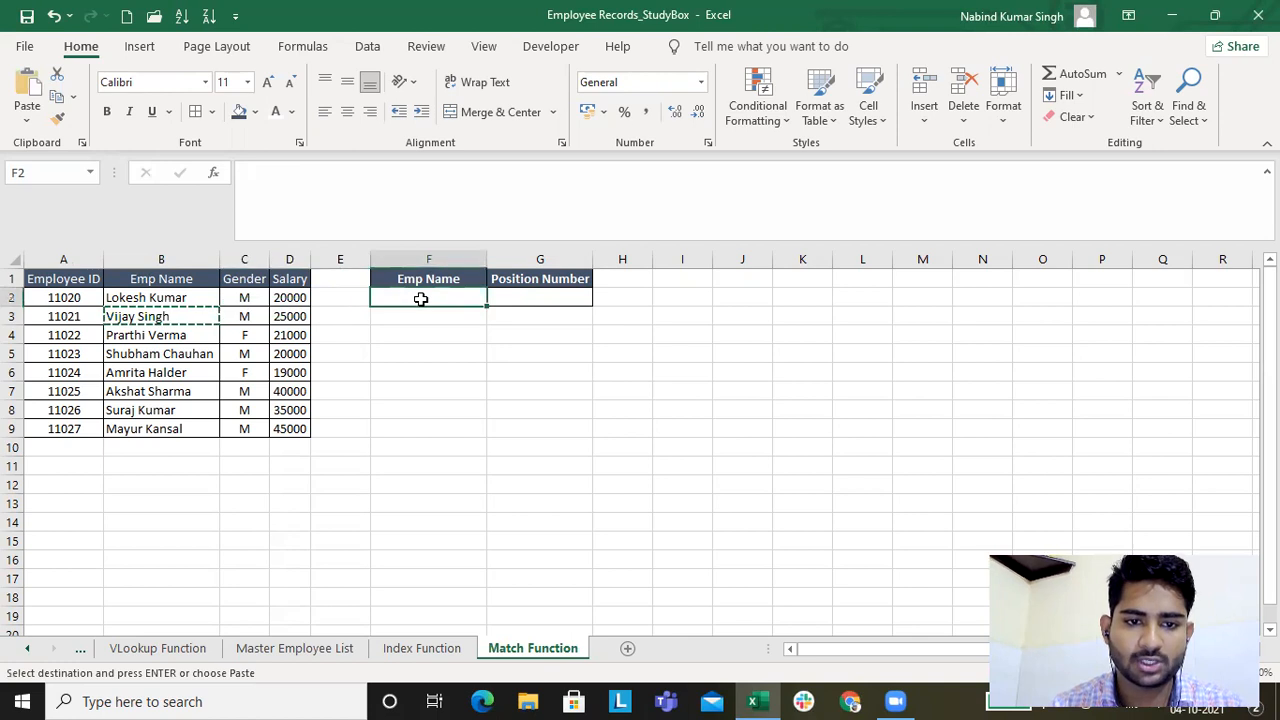
key(ctrl+v)
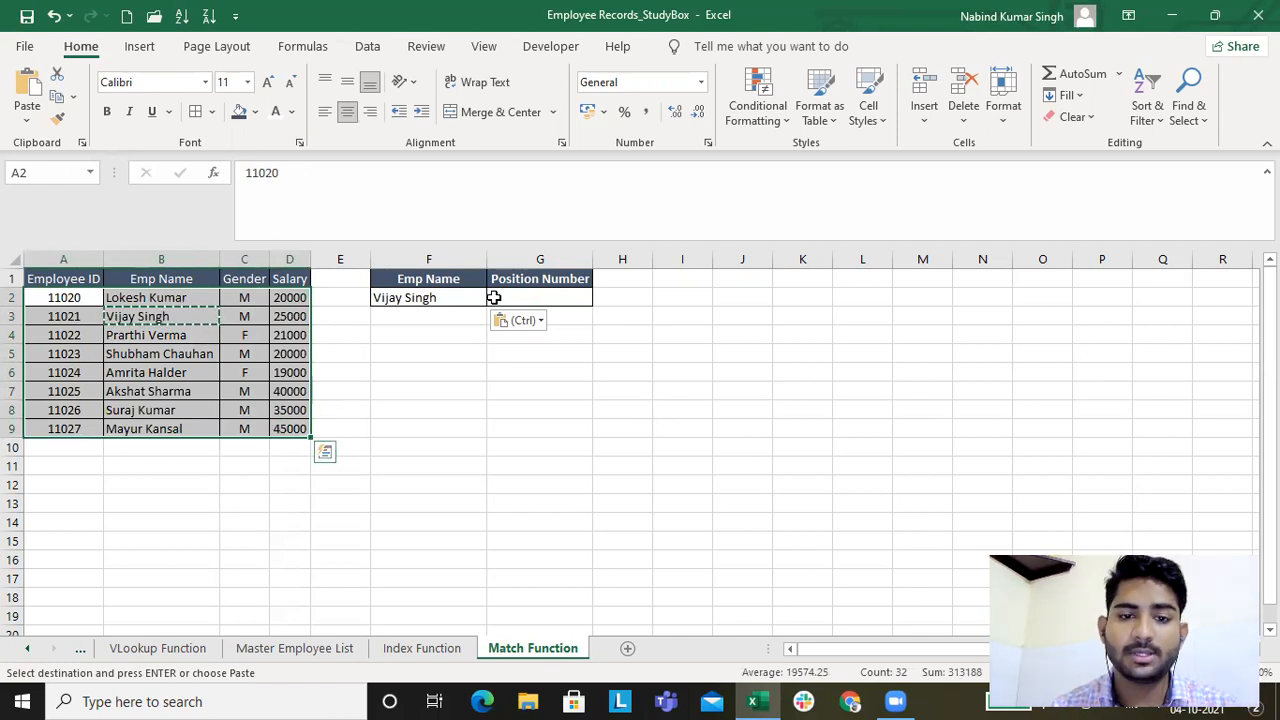
text(=ma)
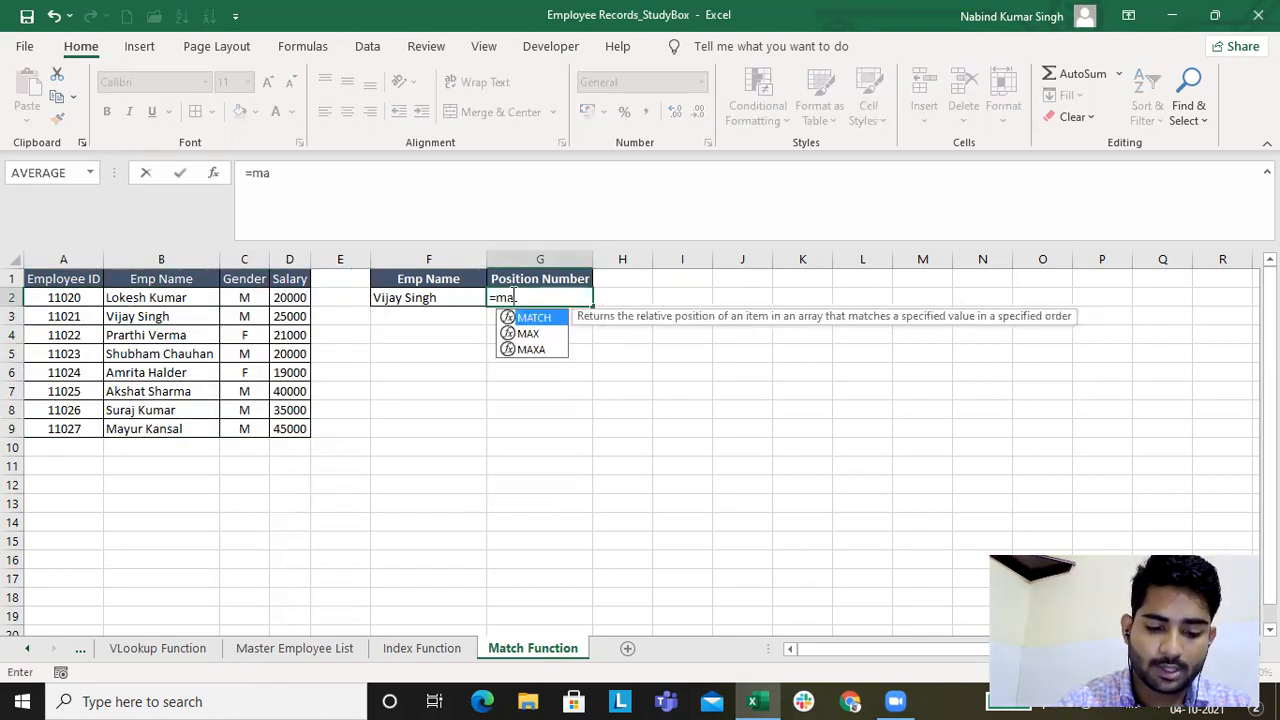
- Complete =MATCH(F2,$B$2:$B$9,0) in G2, returning position 2 for Vijay Singh
text(t)
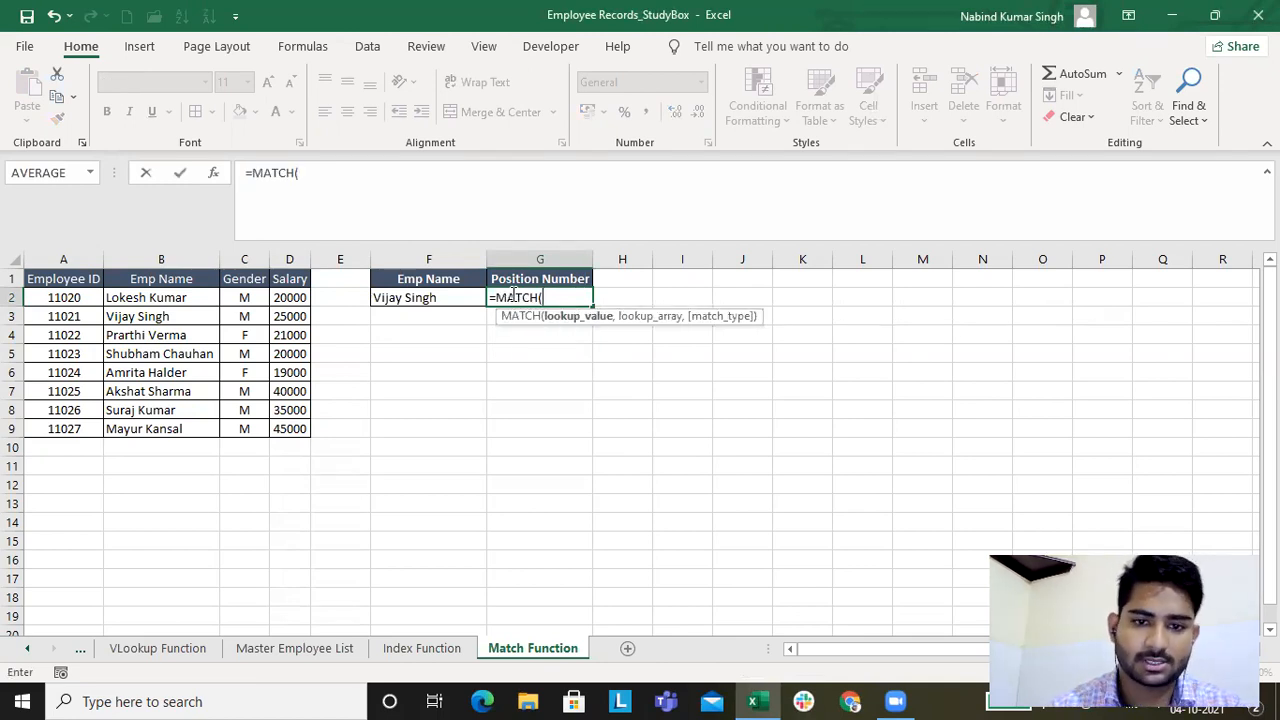
click(428, 296)
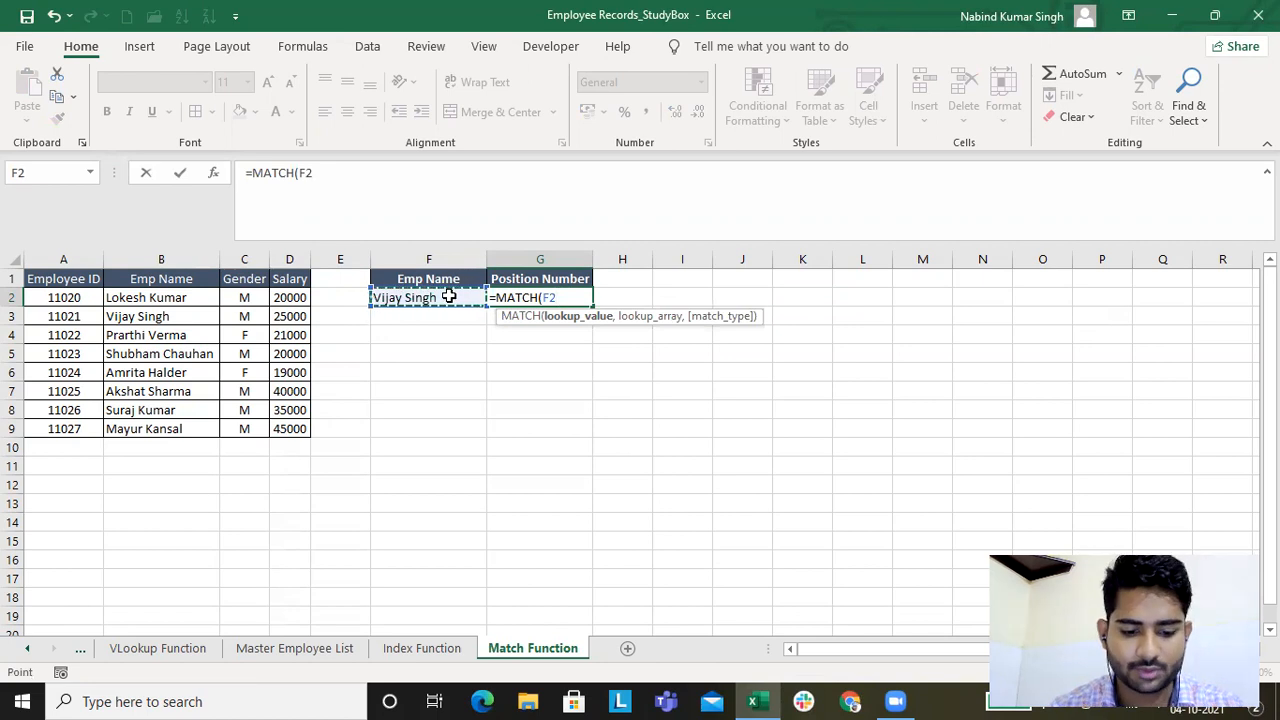
click(160, 296)
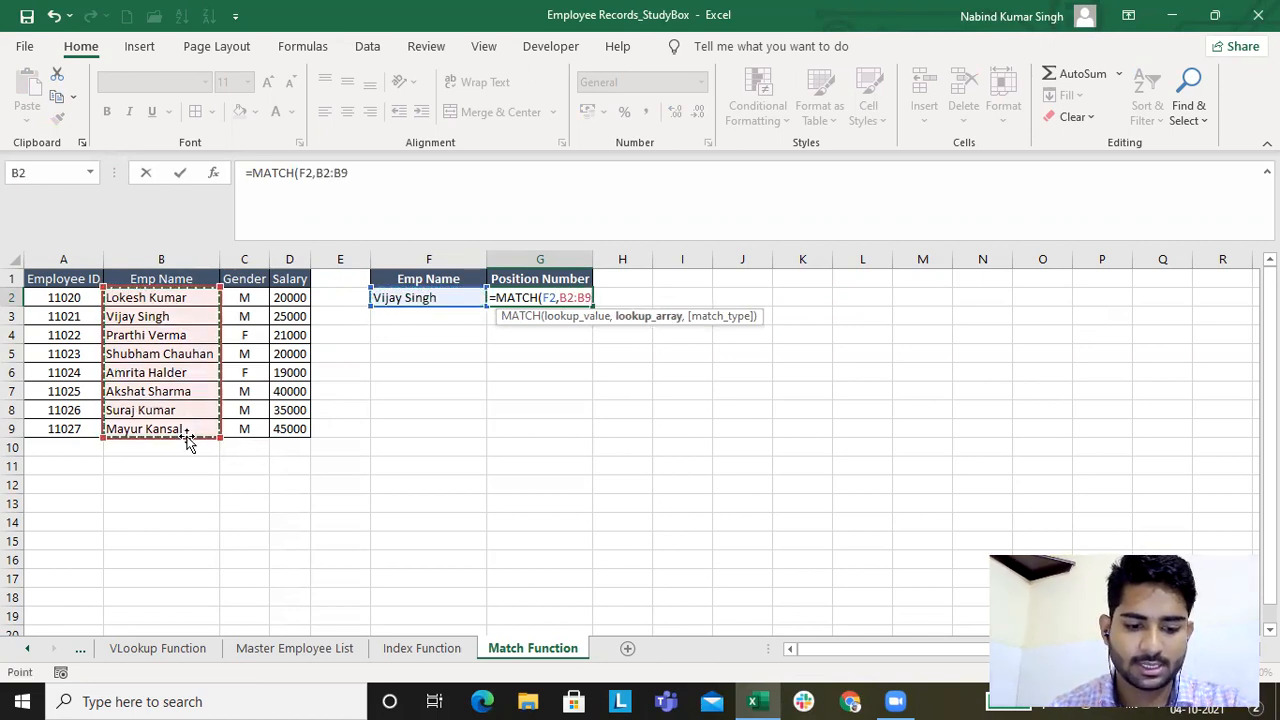
key(F4)
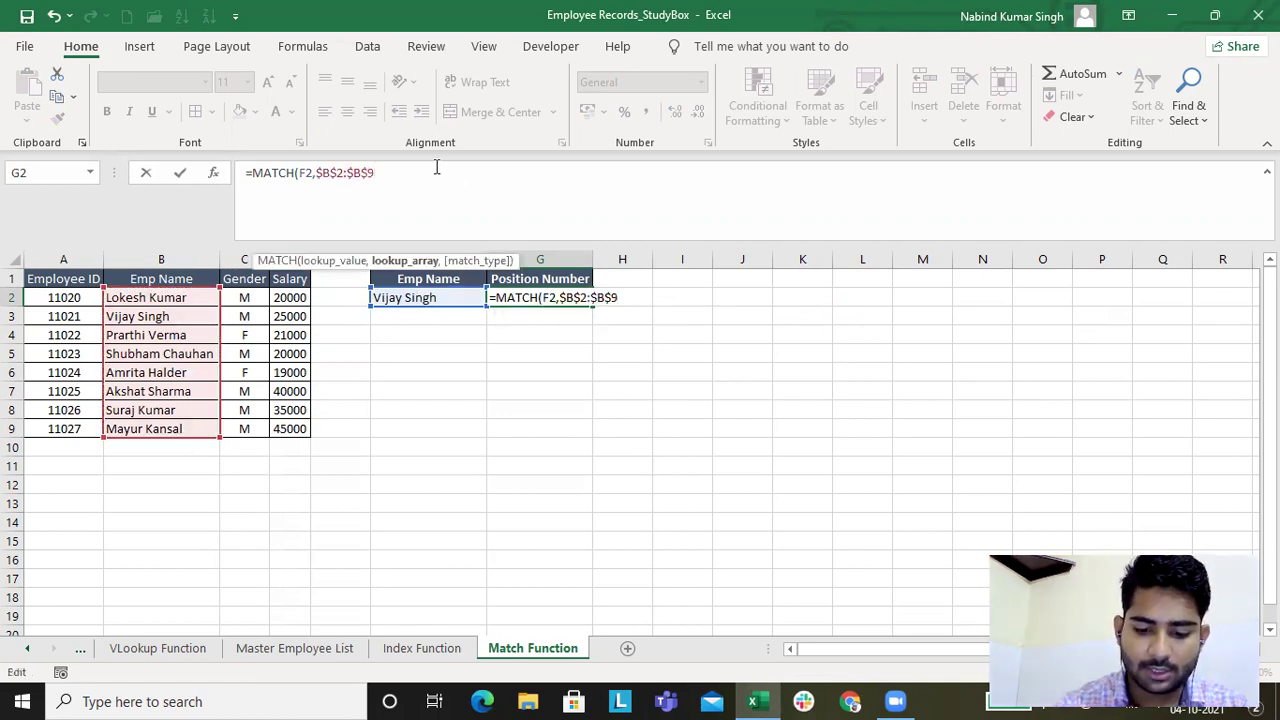
text(,0))
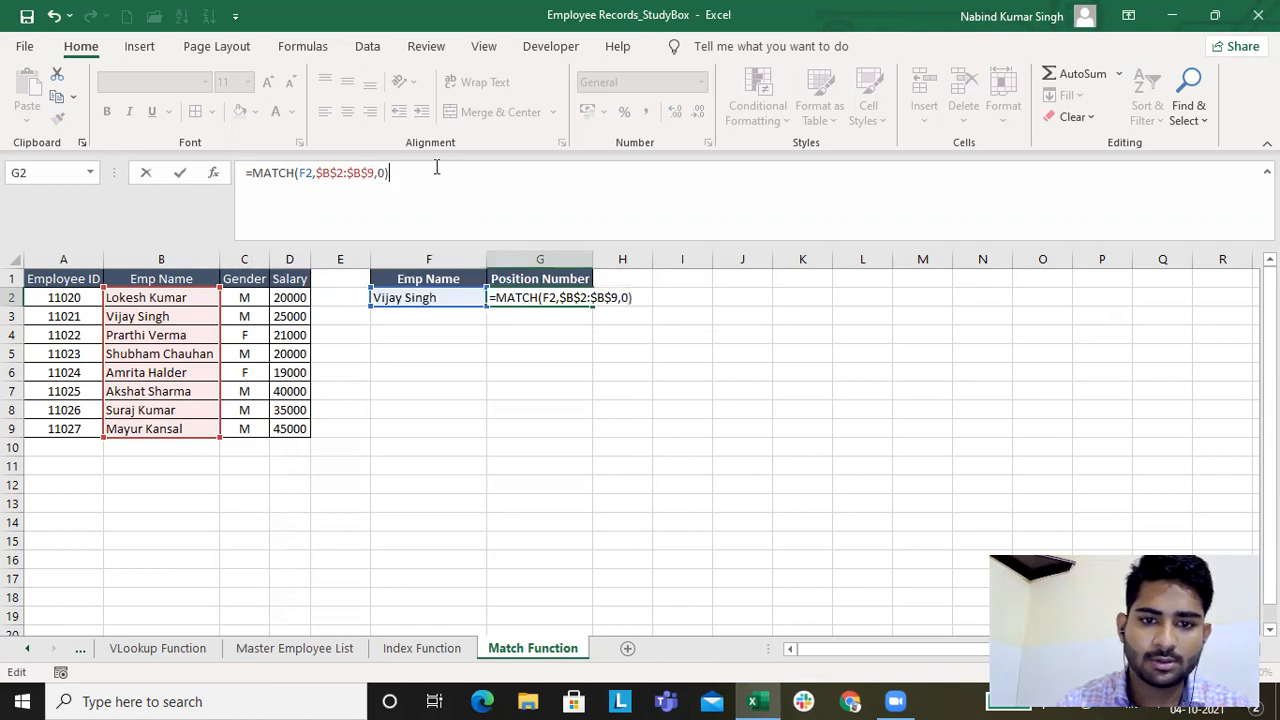
key(Enter)
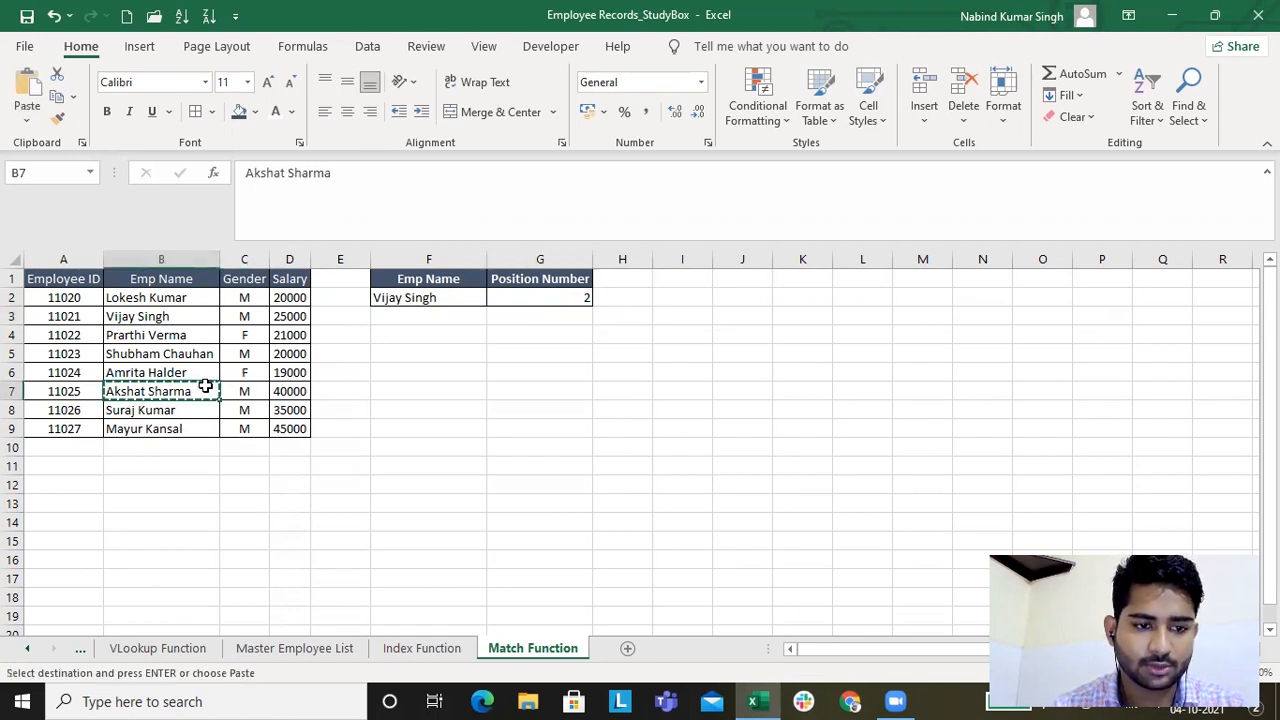
click(160, 408)
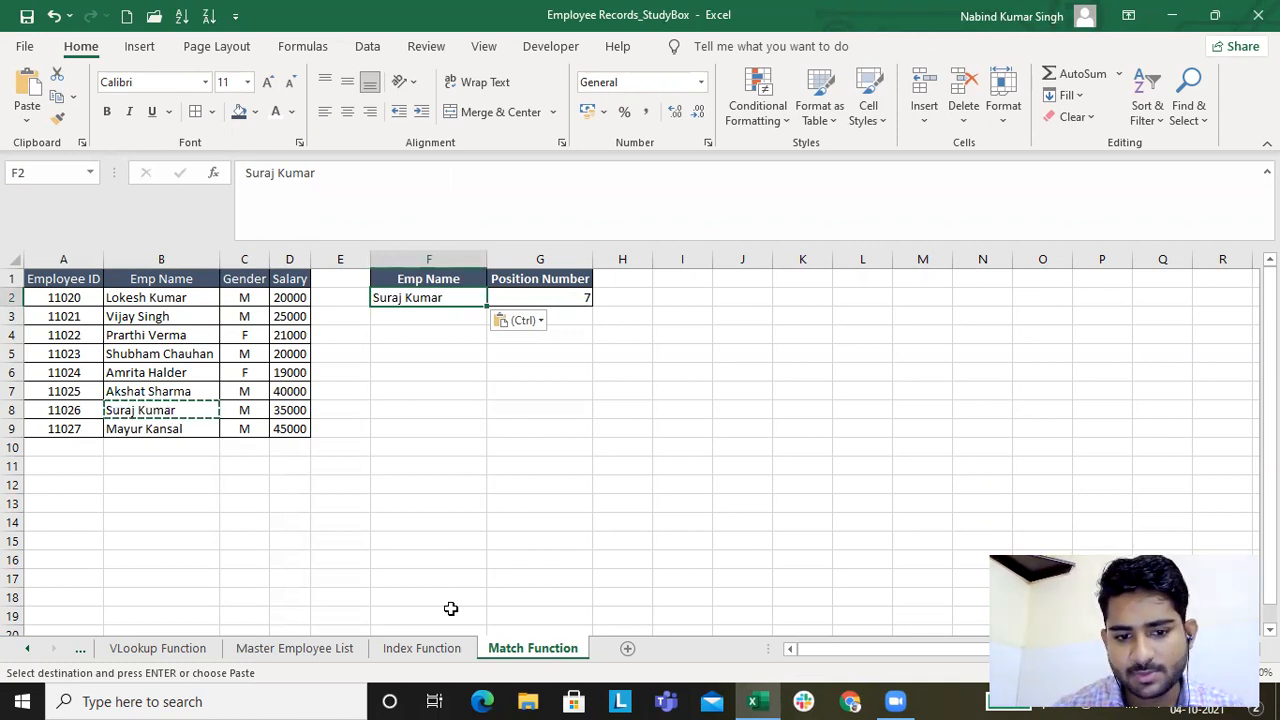
click(420, 648)
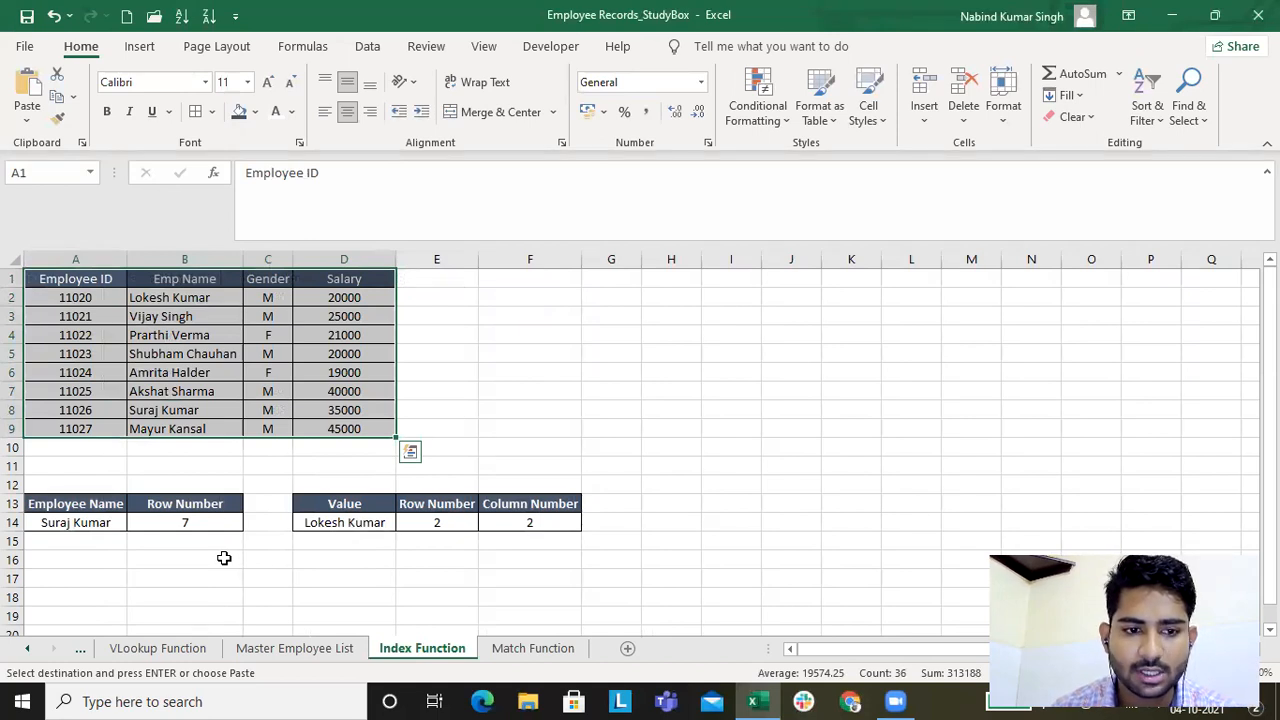
click(184, 522)
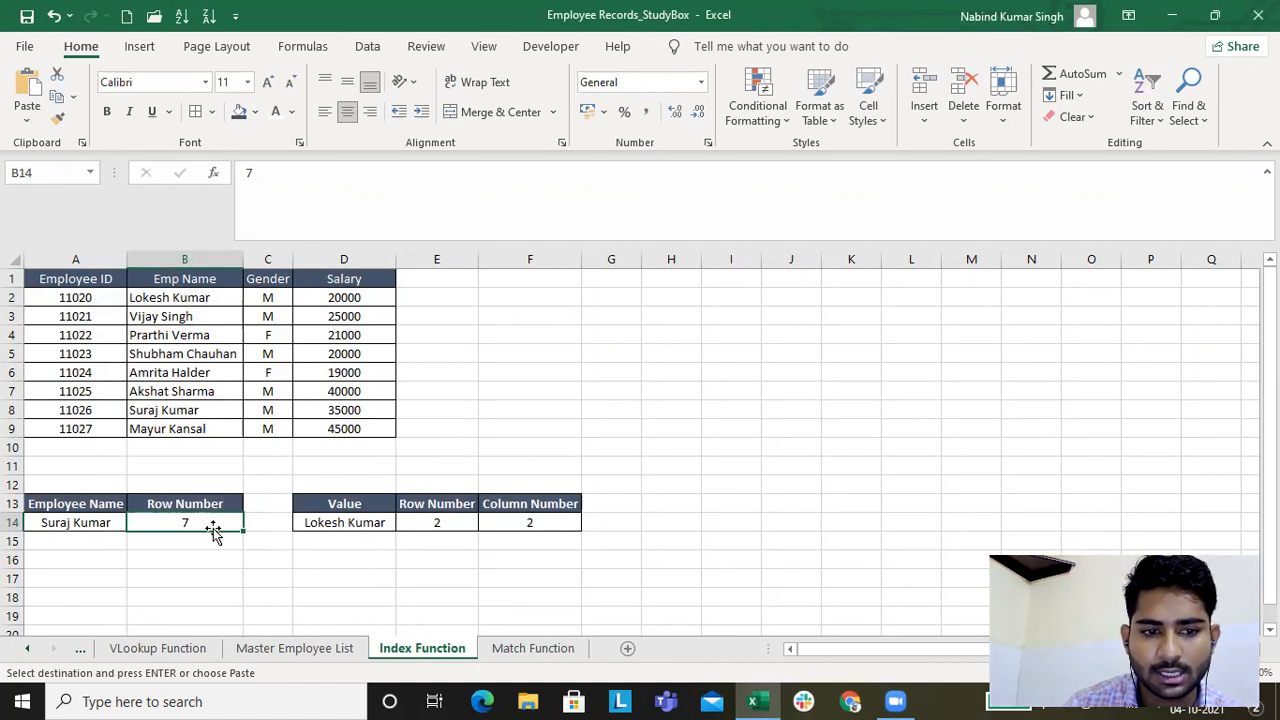
click(76, 522)
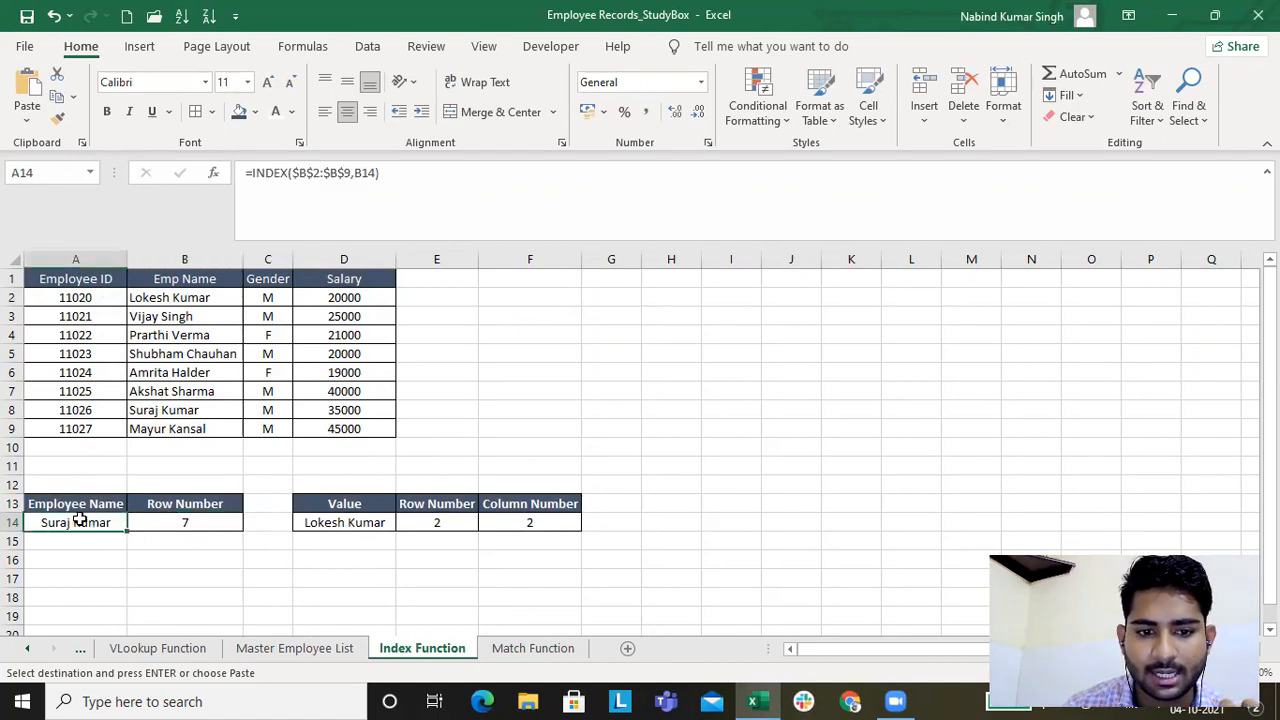
mouse_move(204, 460)
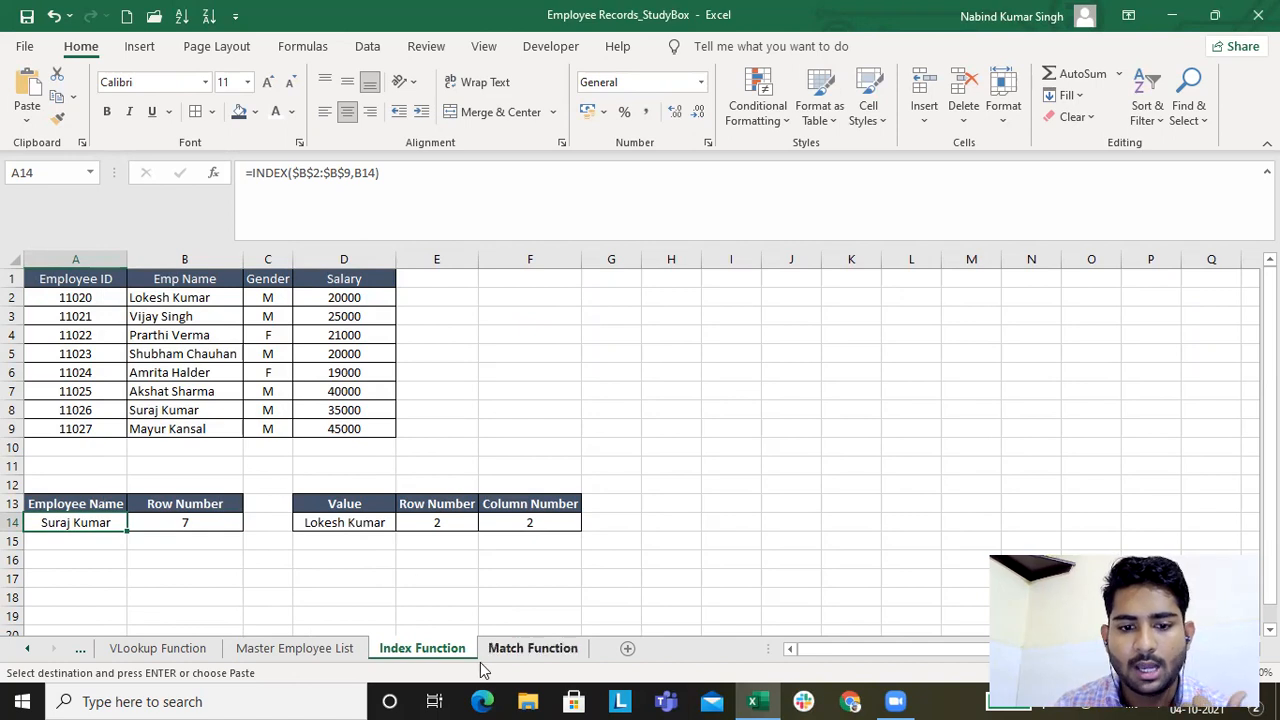
click(532, 648)
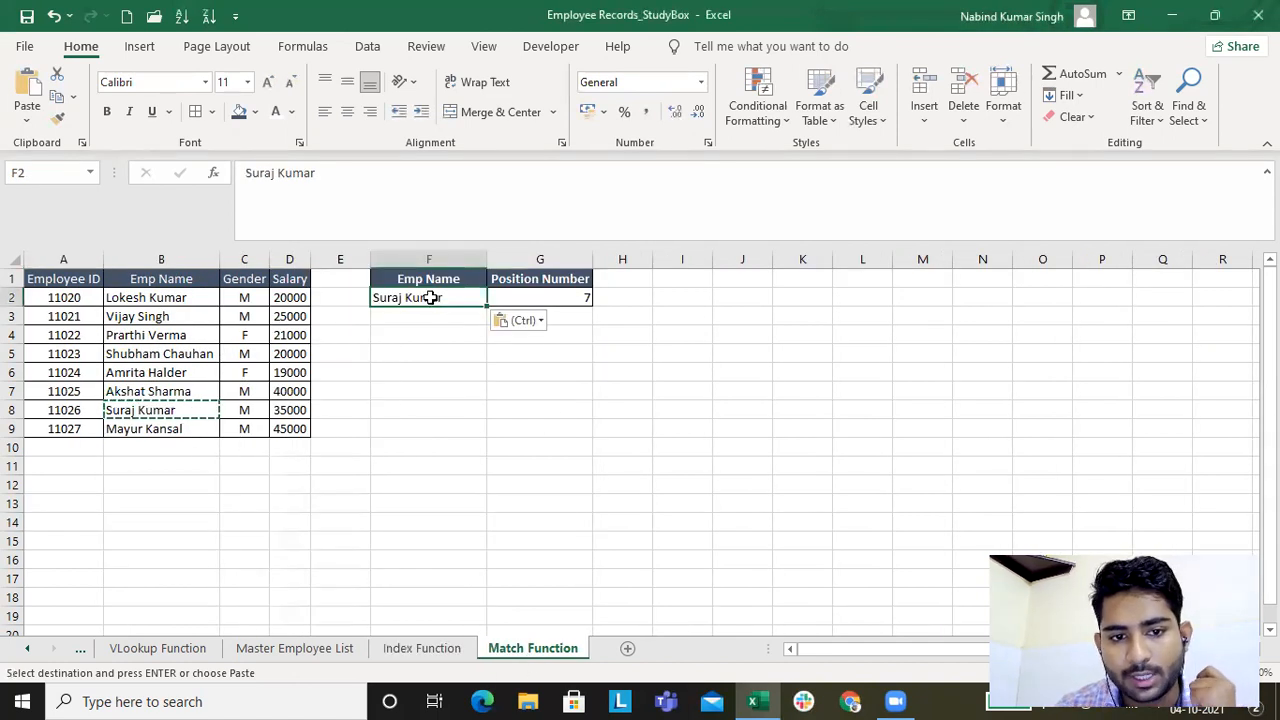